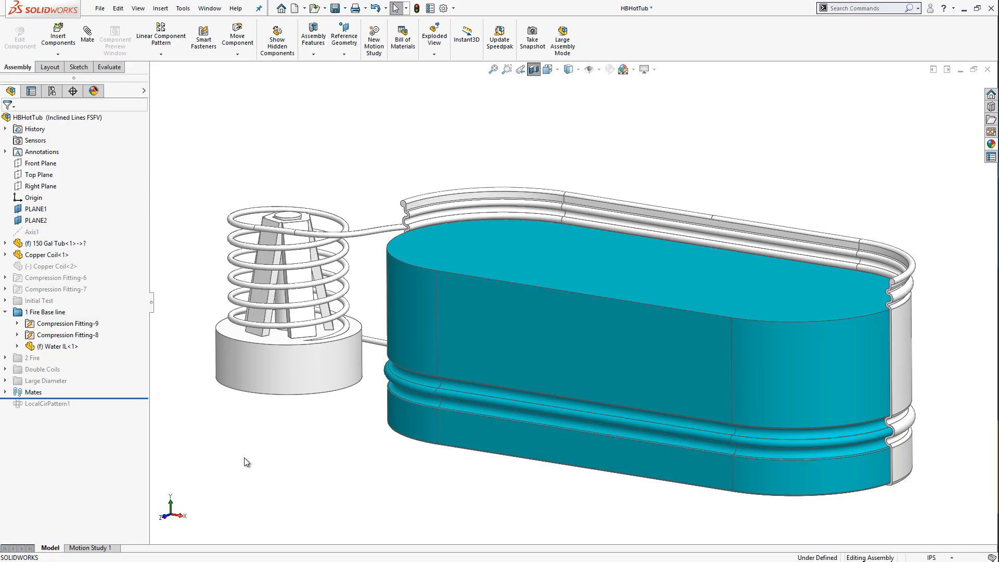
mouse_move(134, 192)
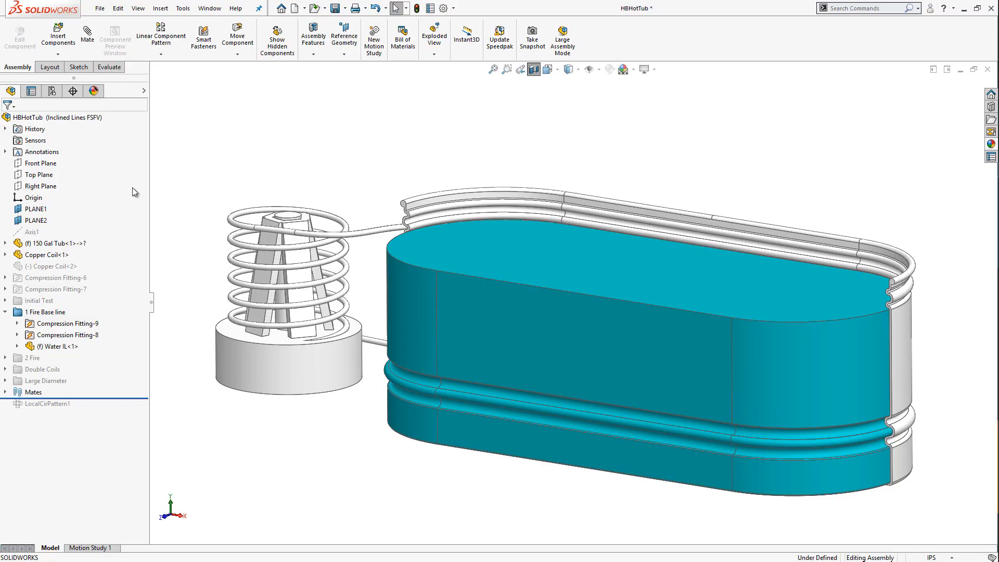
- Show the assembly's configuration list in the ConfigurationManager
left_click(52, 90)
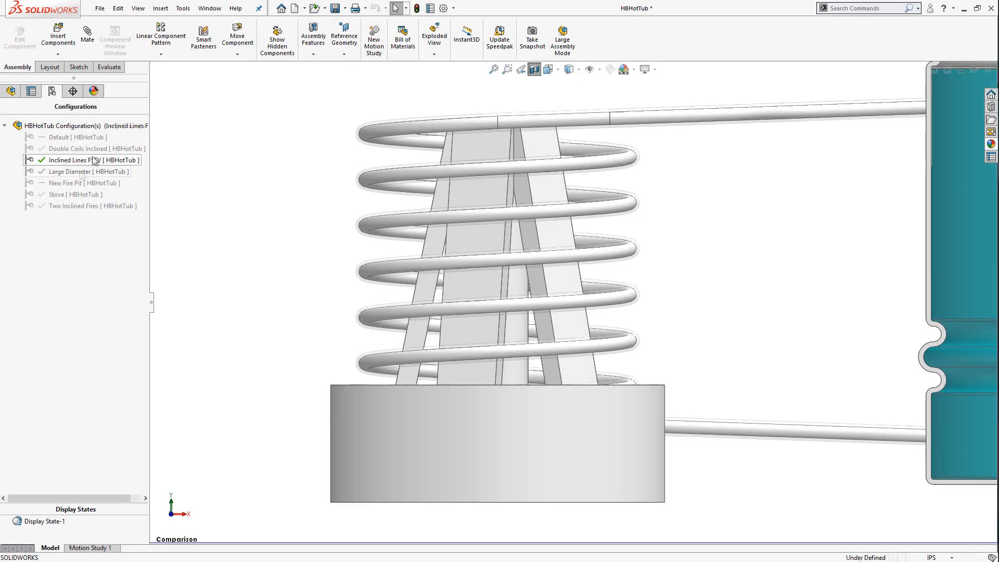
- Pattern the copper coil with Compression Fitting-8 and -9 around Axis1, 360° equal spacing, 2 instances
double_click(88, 172)
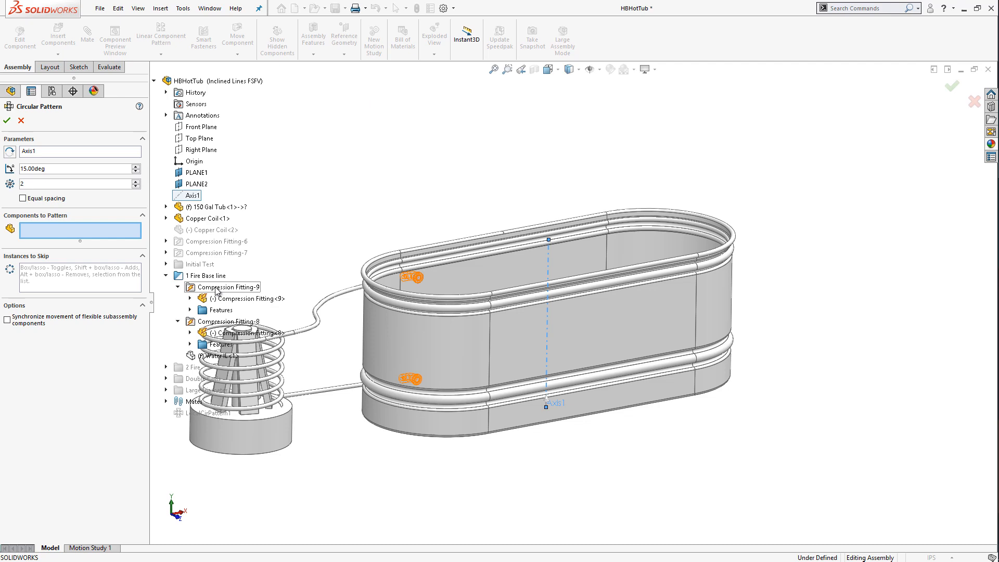
left_click(210, 217)
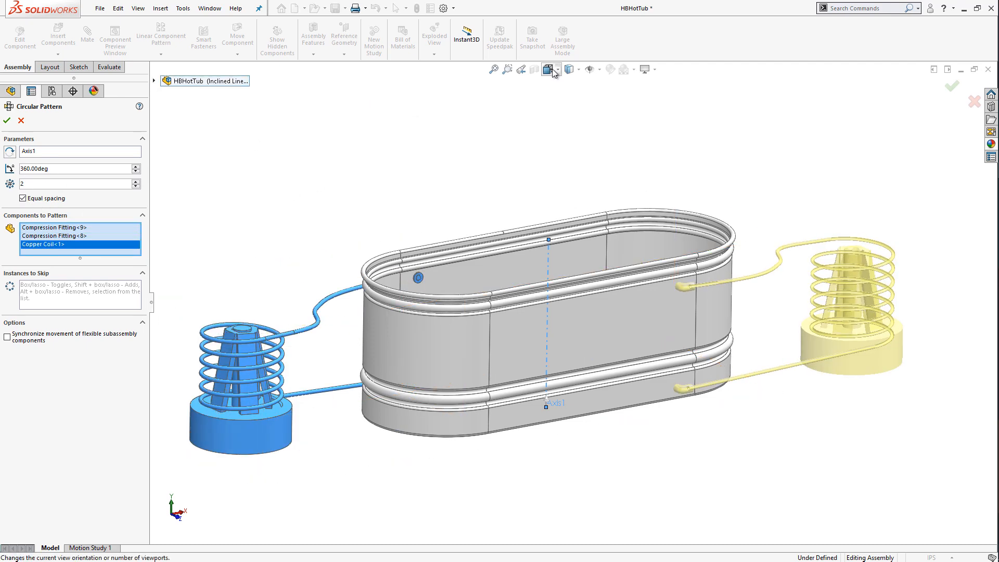
left_click(6, 120)
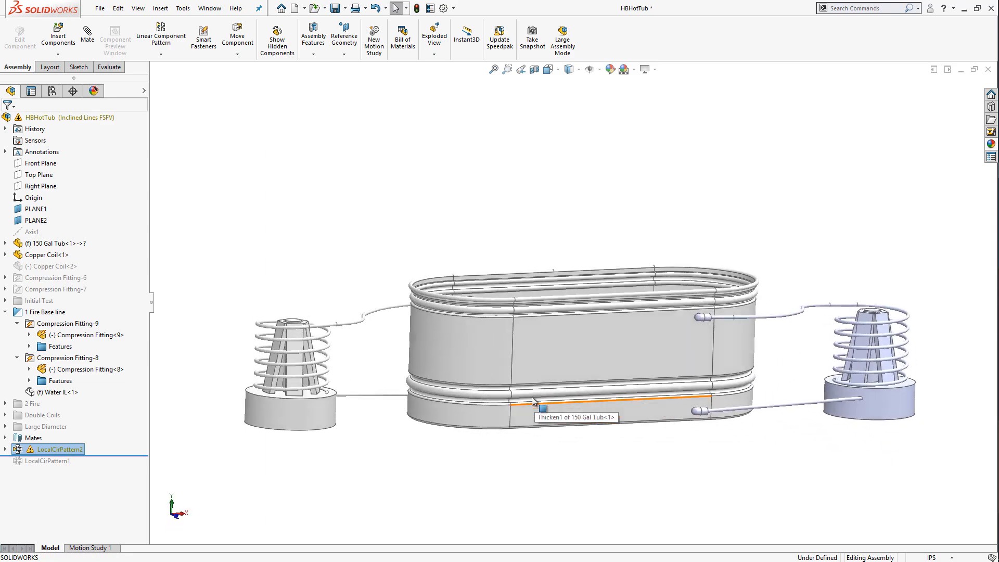
- Insert the compression fitting's smart features using the tub wall face as reference
right_click(513, 263)
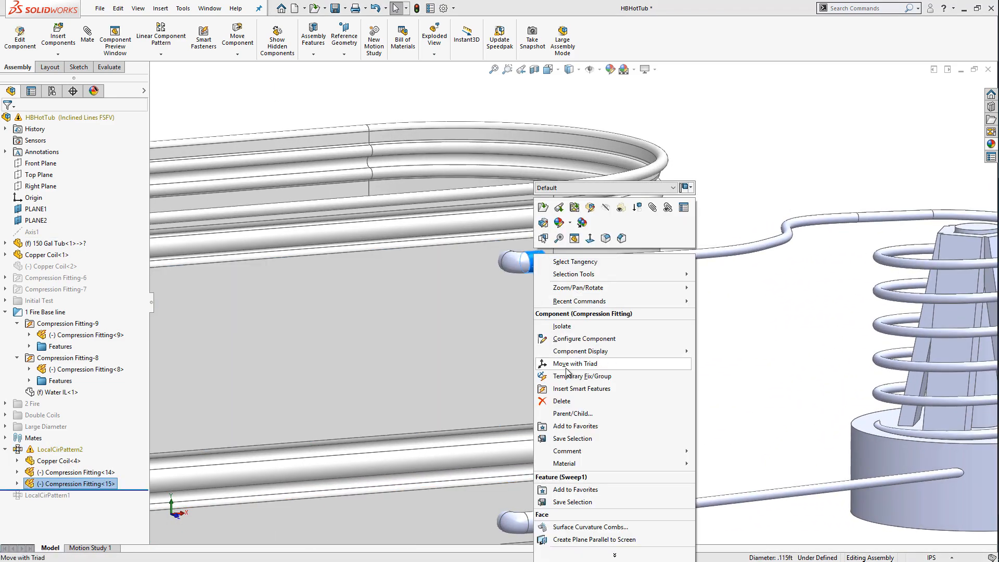
left_click(580, 388)
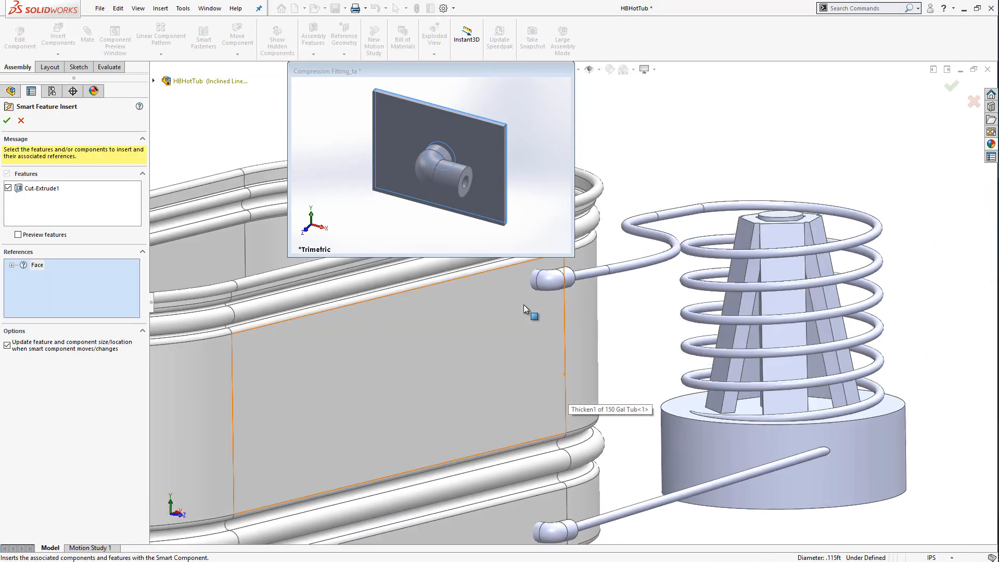
left_click(7, 121)
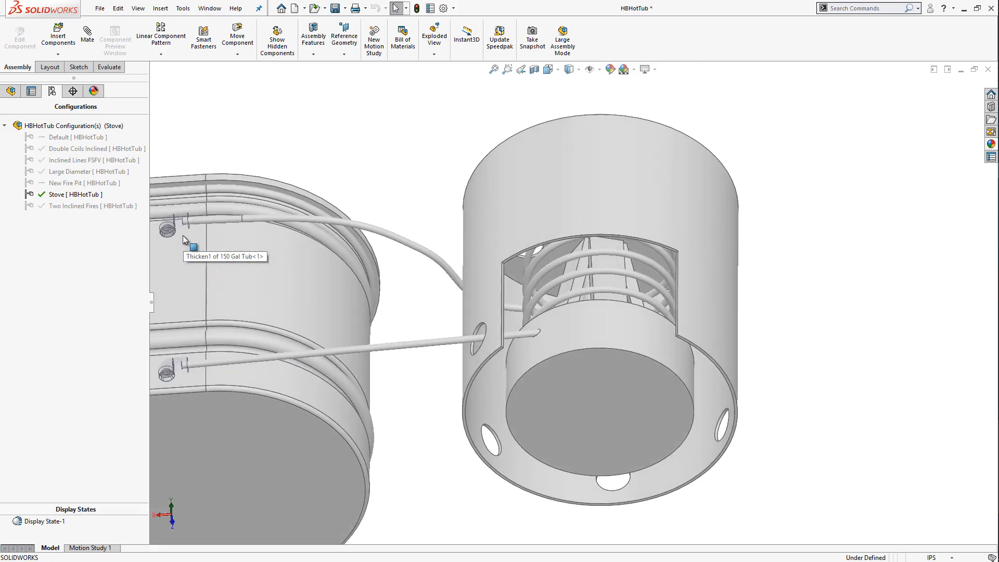
- Activate the Double Coils Inclined configuration showing the taller doubled coil
double_click(87, 160)
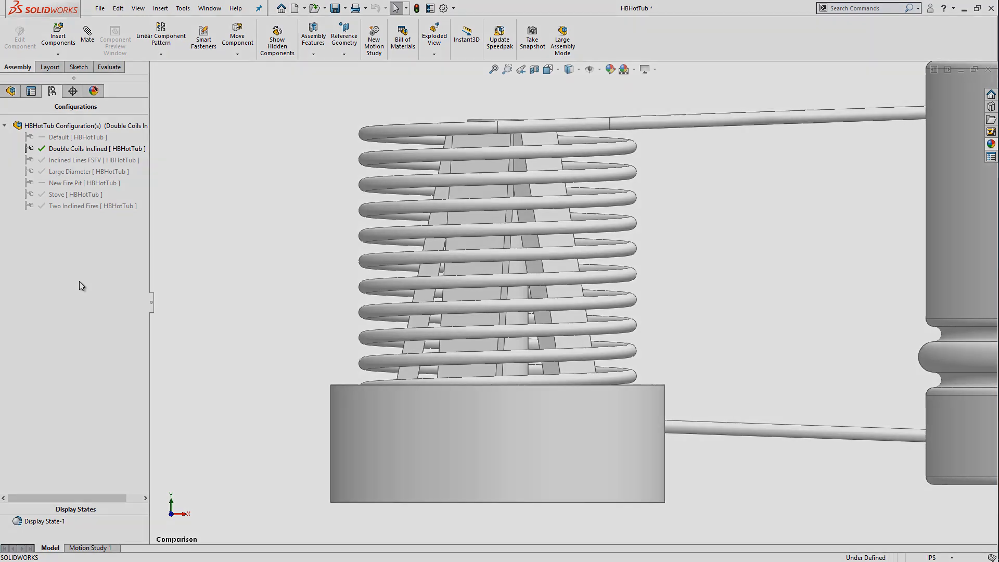
- Activate Inclined Lines FSFV again, showing the single coil and water volume body
double_click(96, 160)
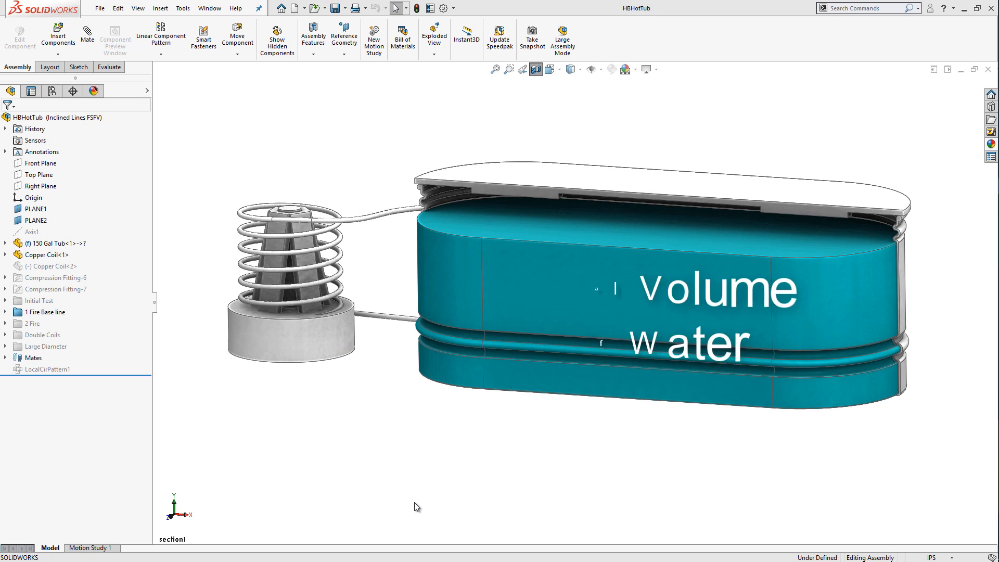
- Show the computational domain from VS Temperature's options and edit component control
right_click(75, 314)
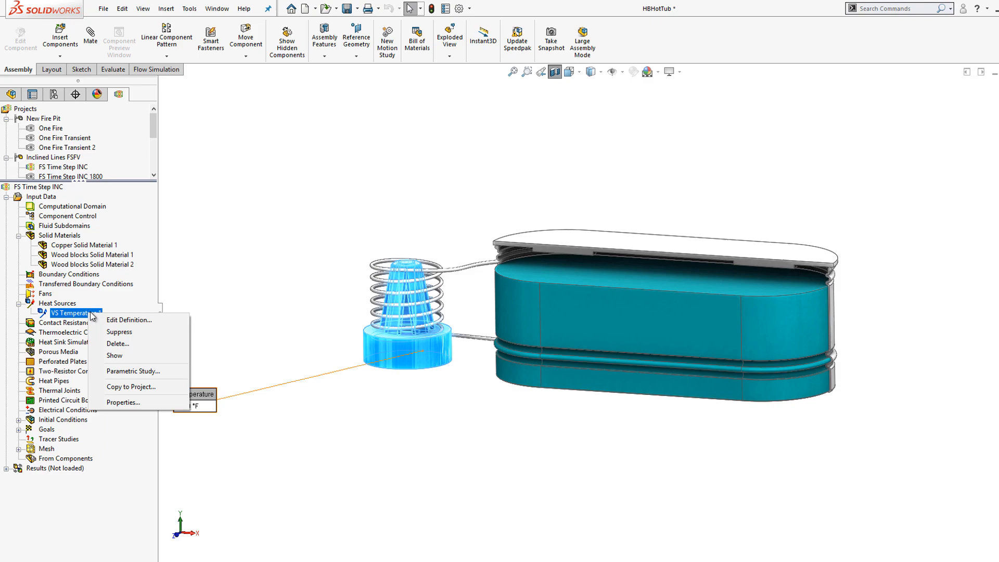
left_click(129, 319)
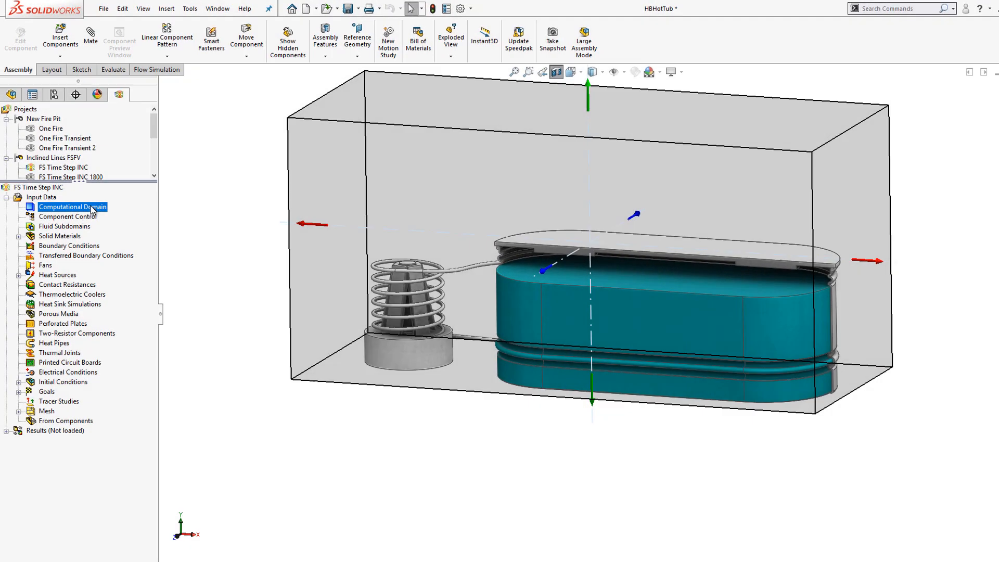
left_click(65, 216)
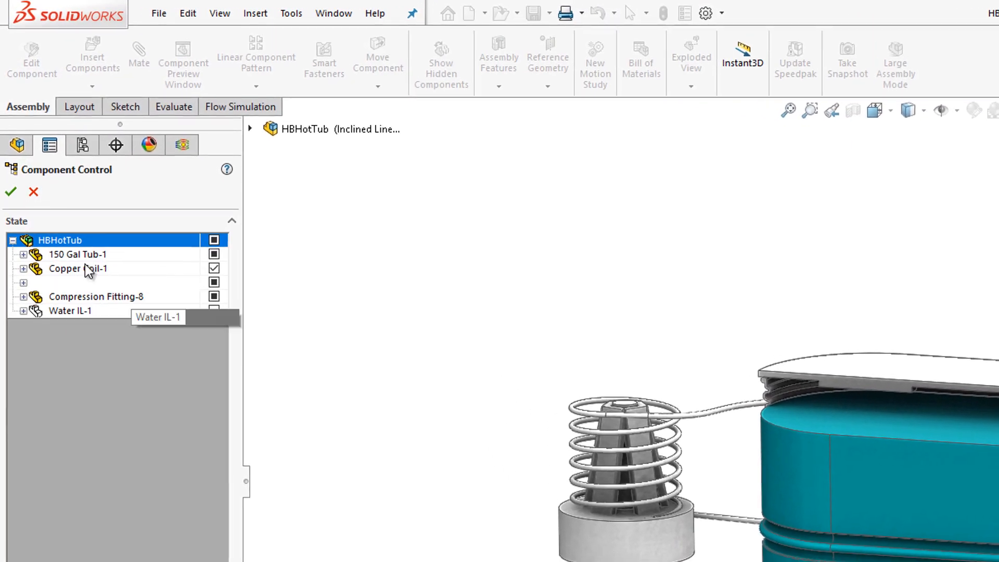